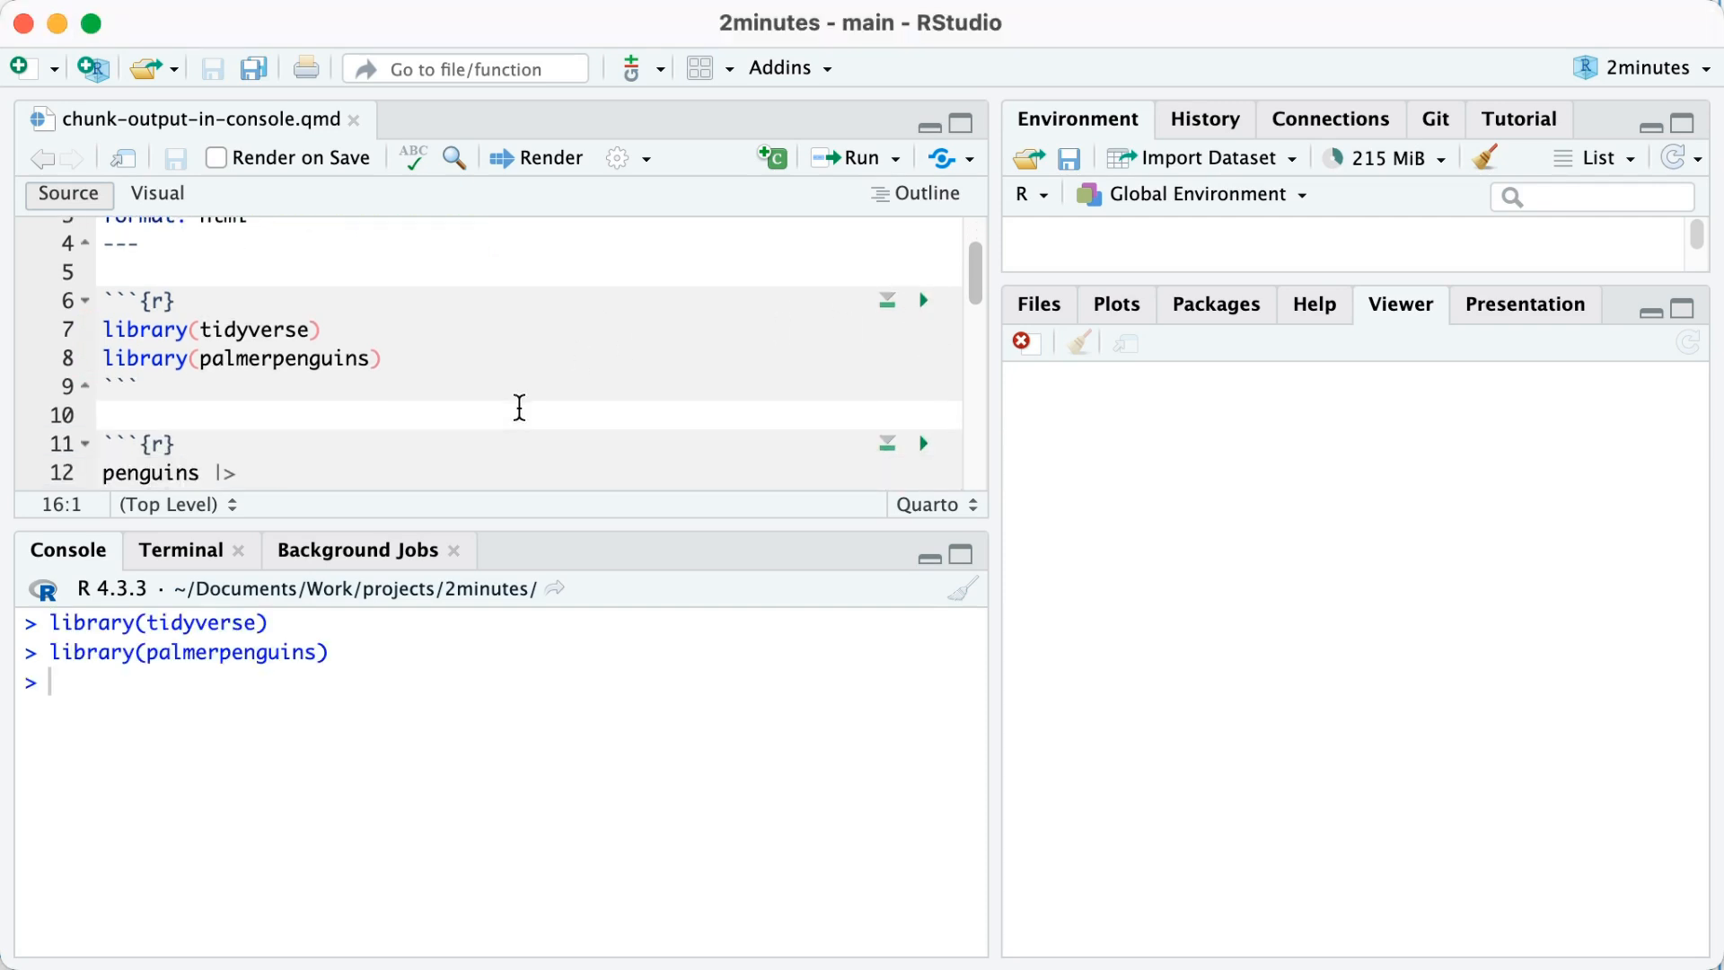
Complete the pipeline as penguins |> count(island) and run that chunk.
text(count(island))
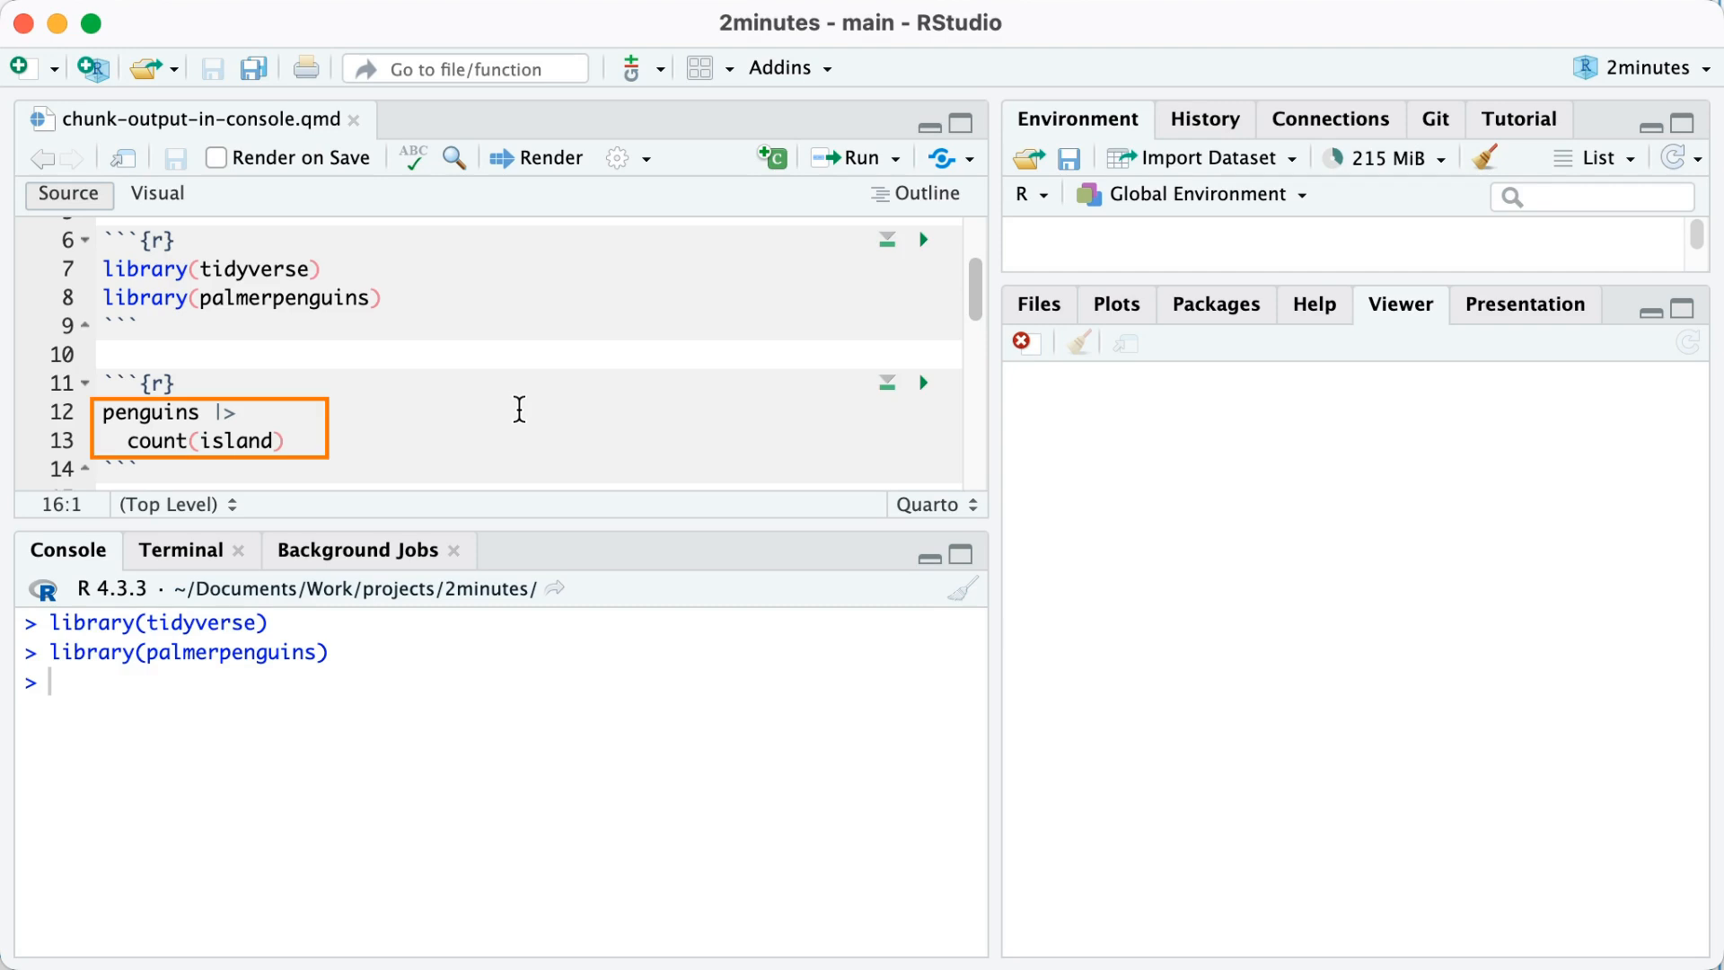
mouse_move(839, 376)
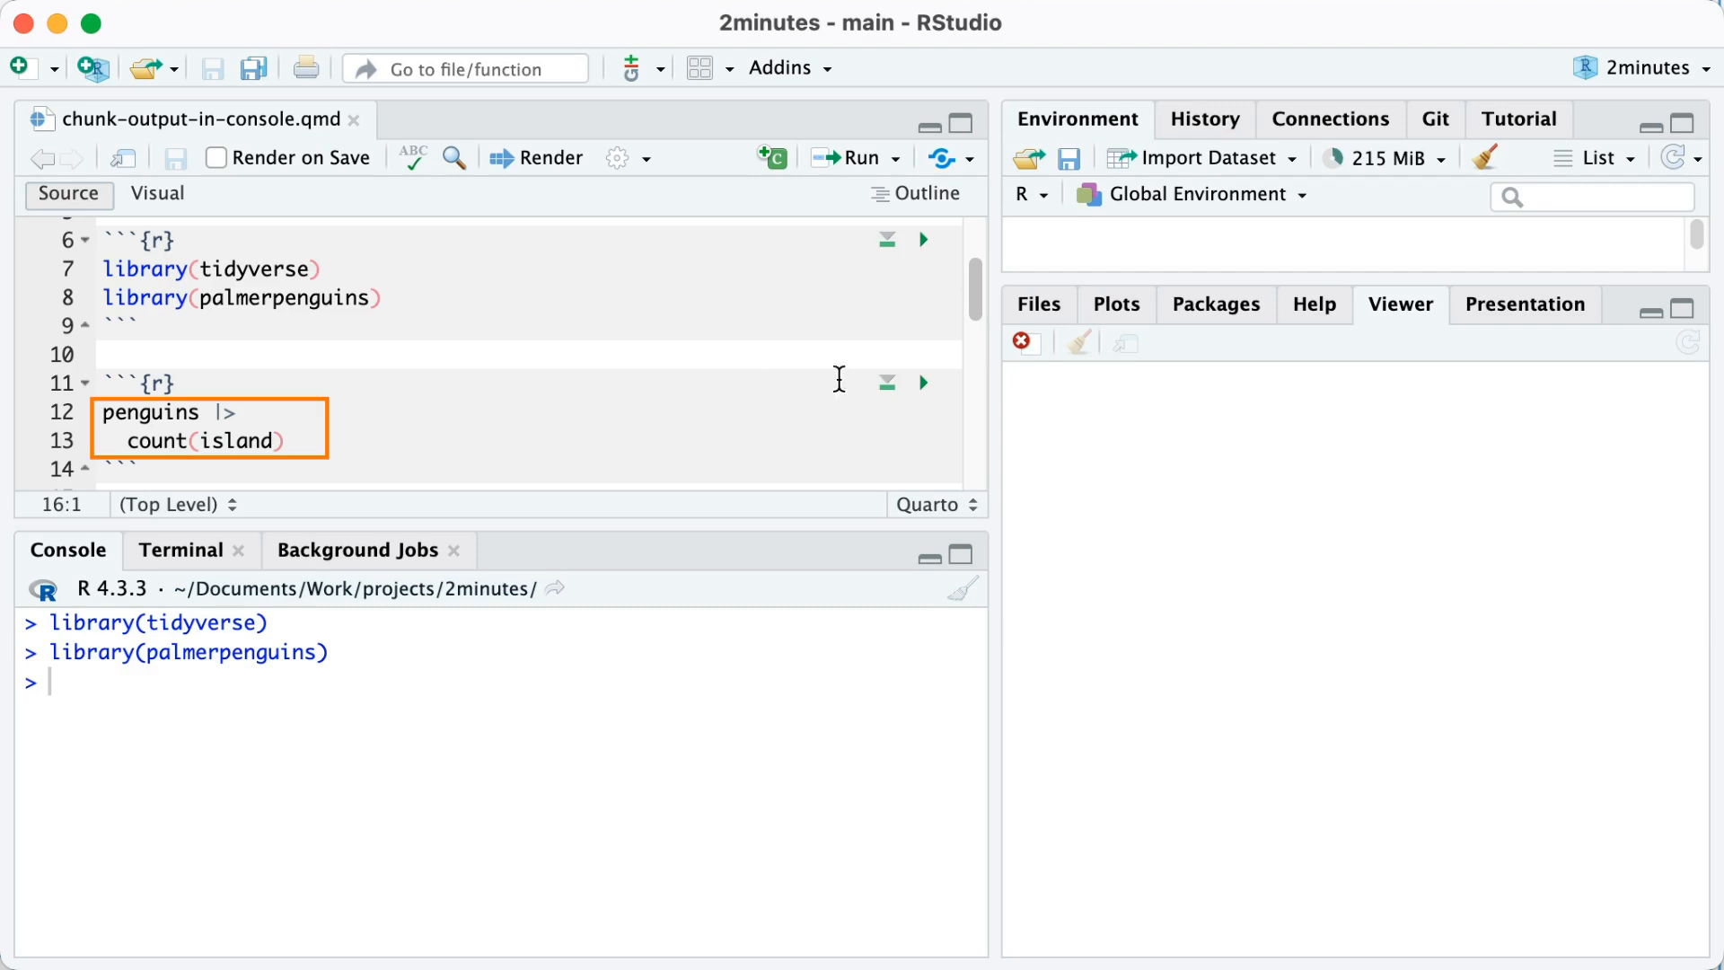
click(924, 382)
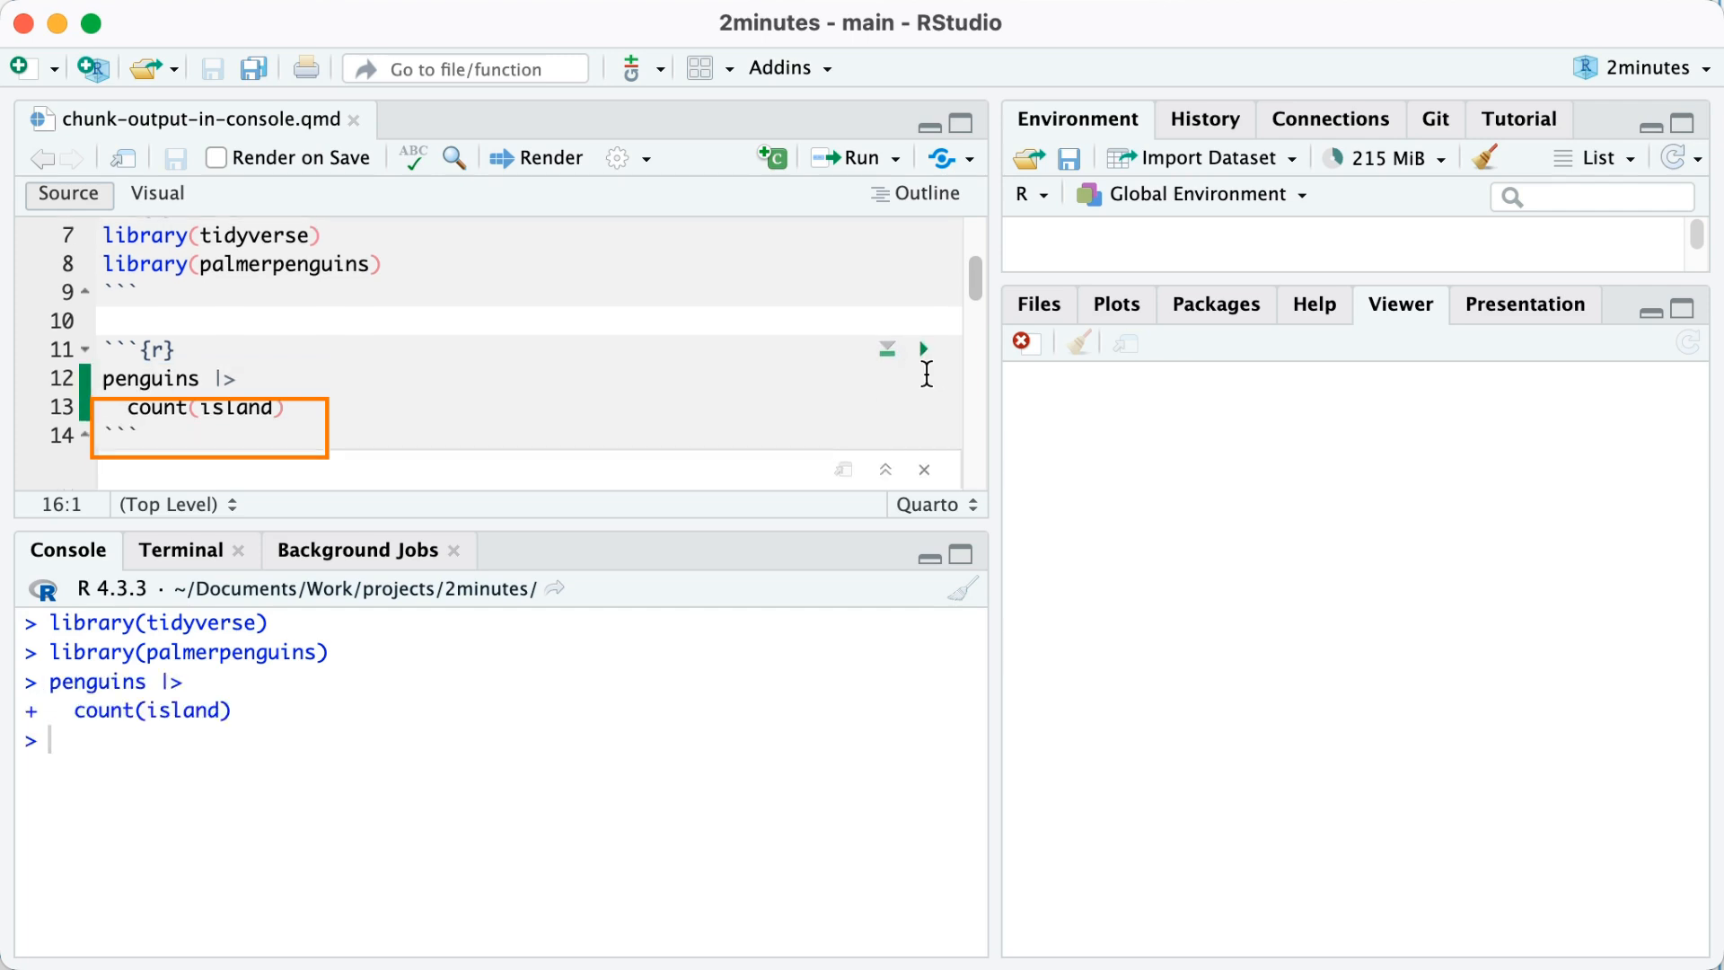
Wait for the count chunk to finish so the 3 × 2 island tibble shows inline.
click(924, 348)
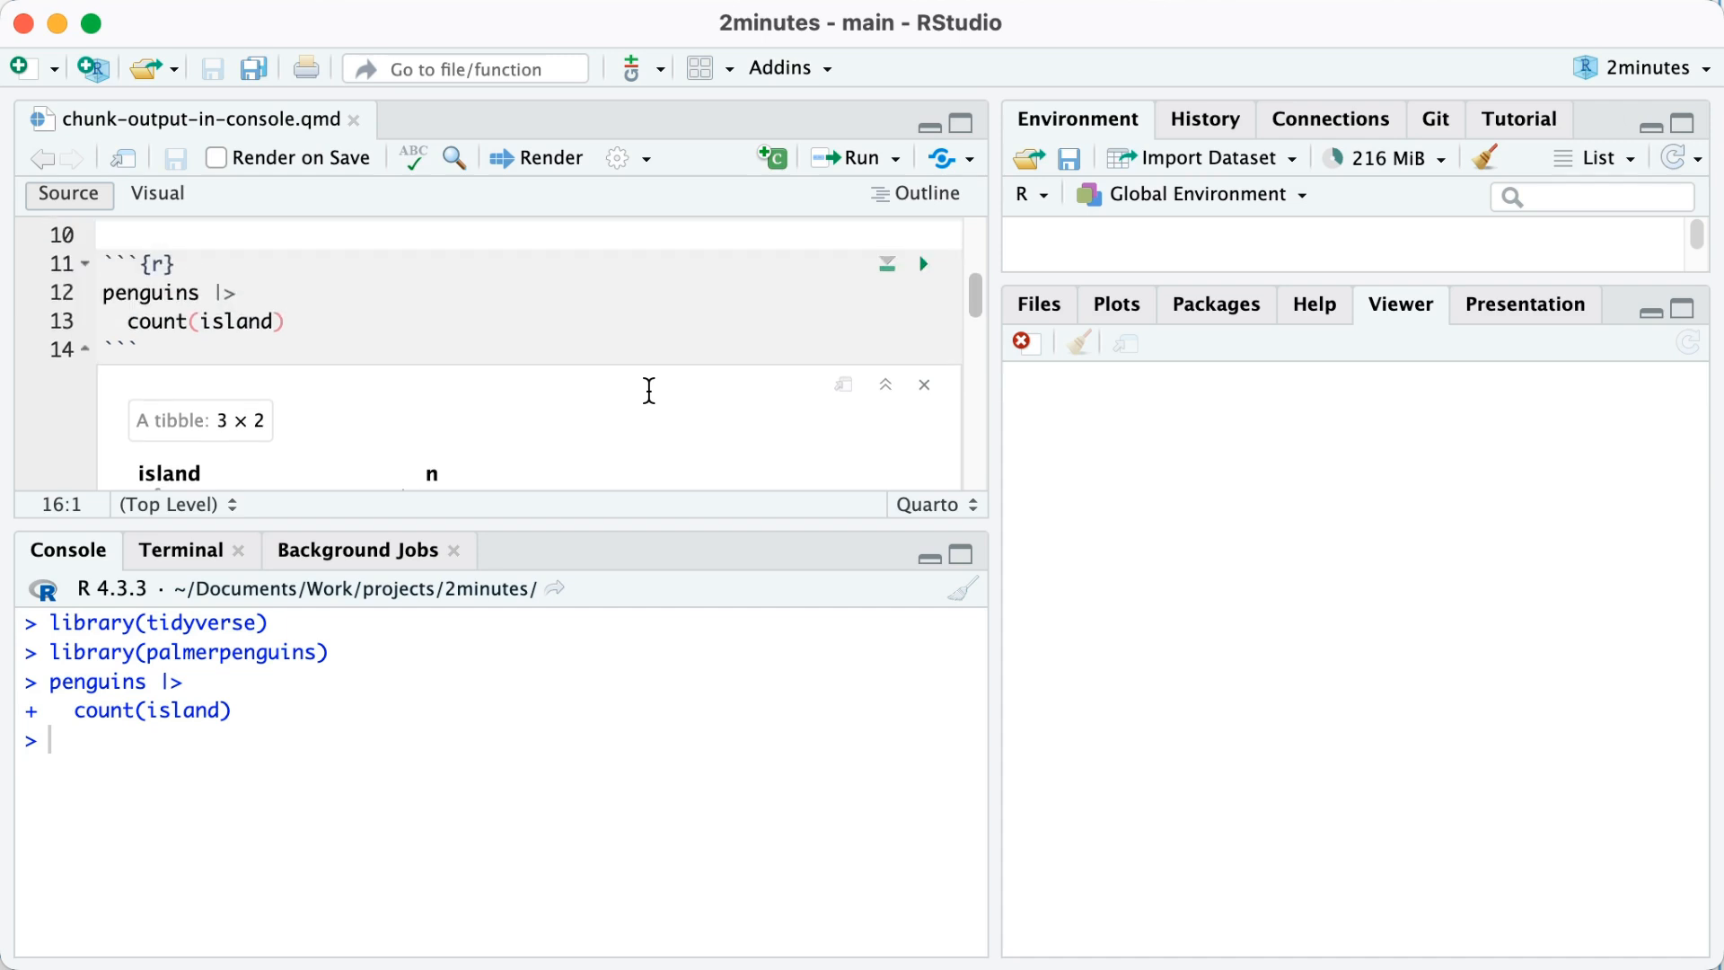
mouse_move(634, 273)
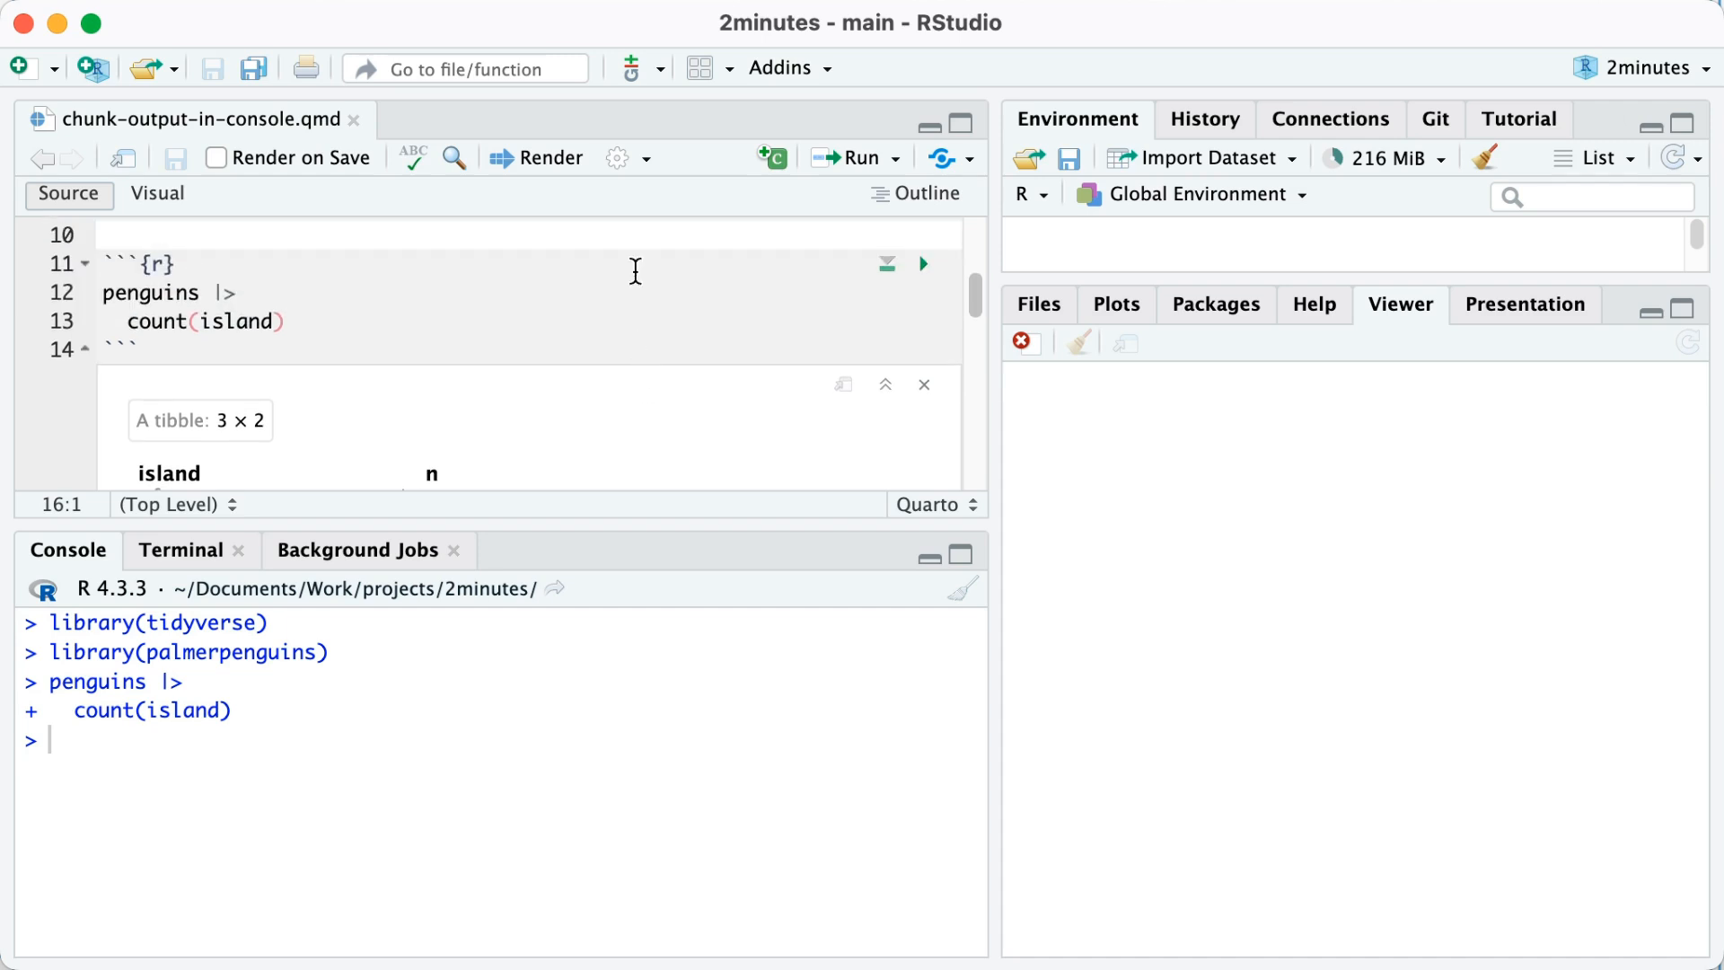
Switch chunk output to Console and remove the inline island count output.
click(621, 157)
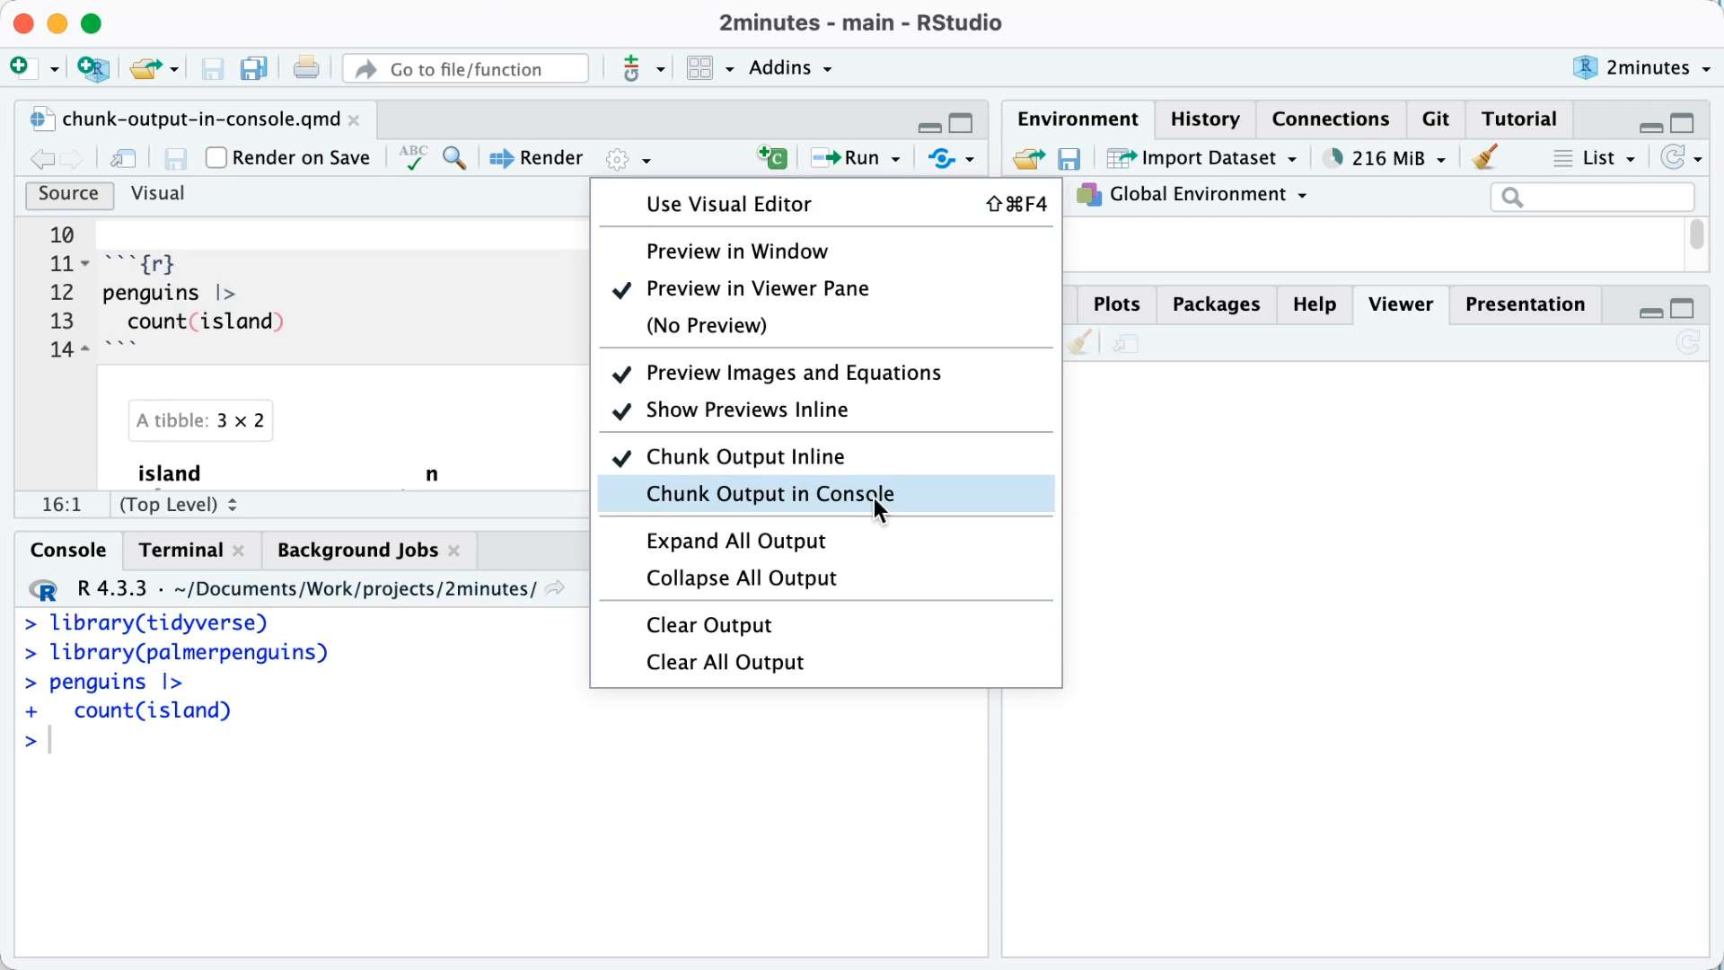
mouse_move(890, 504)
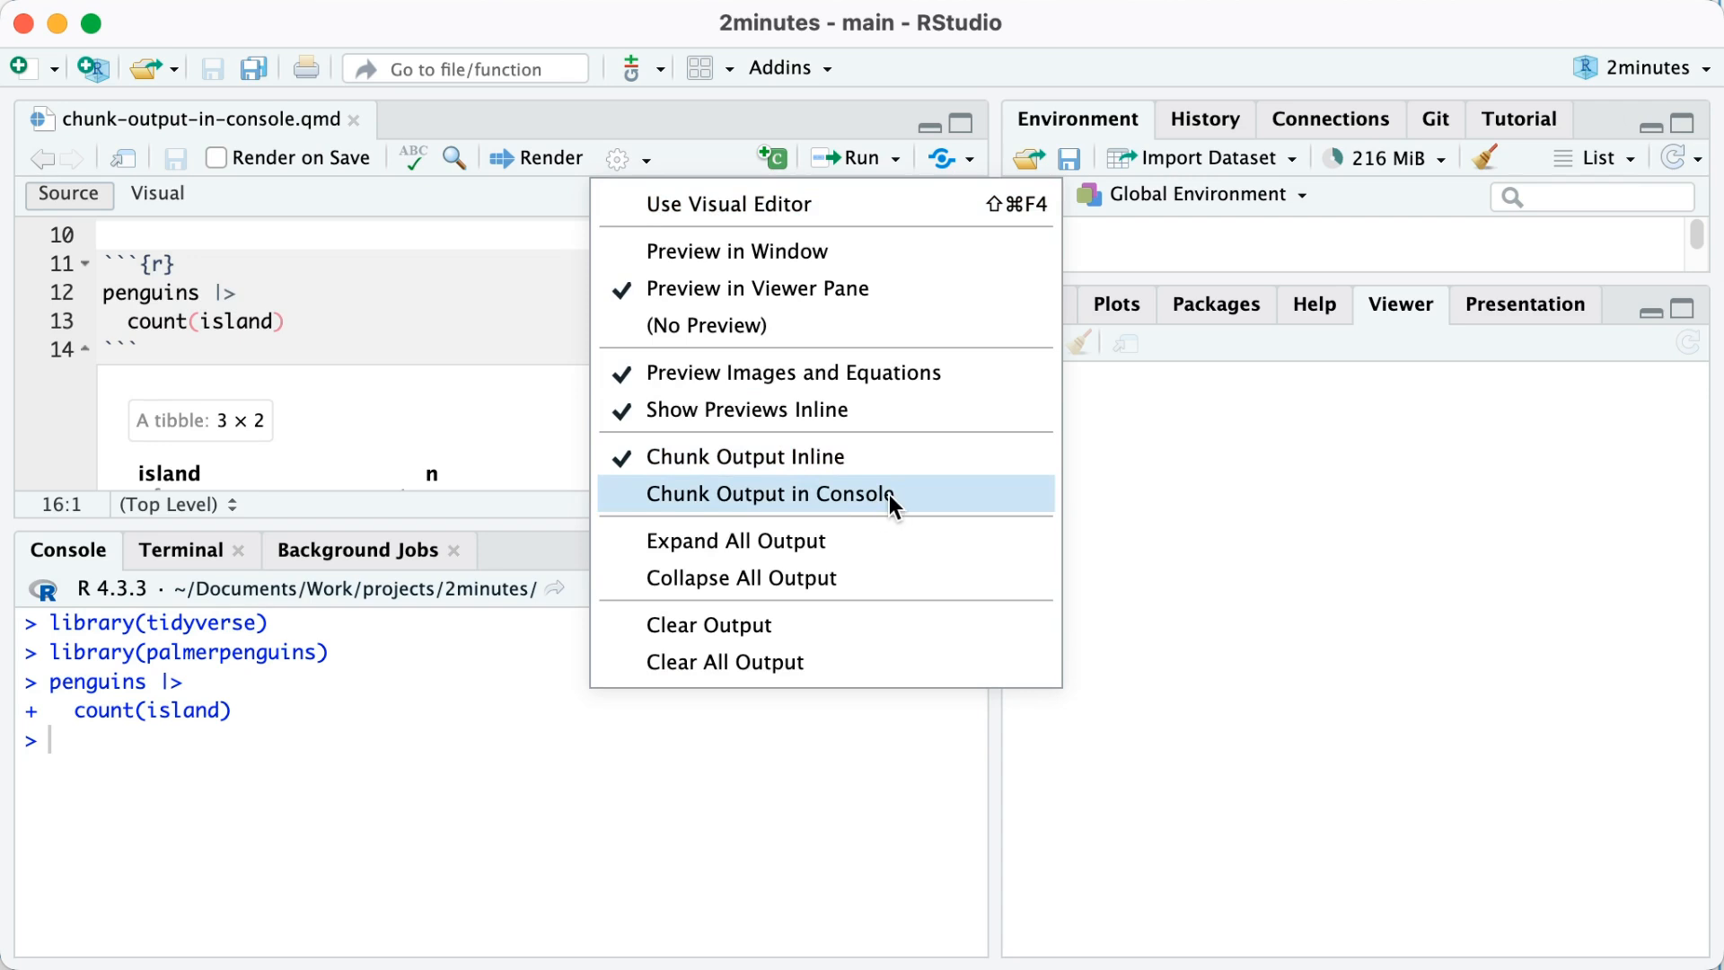
click(766, 494)
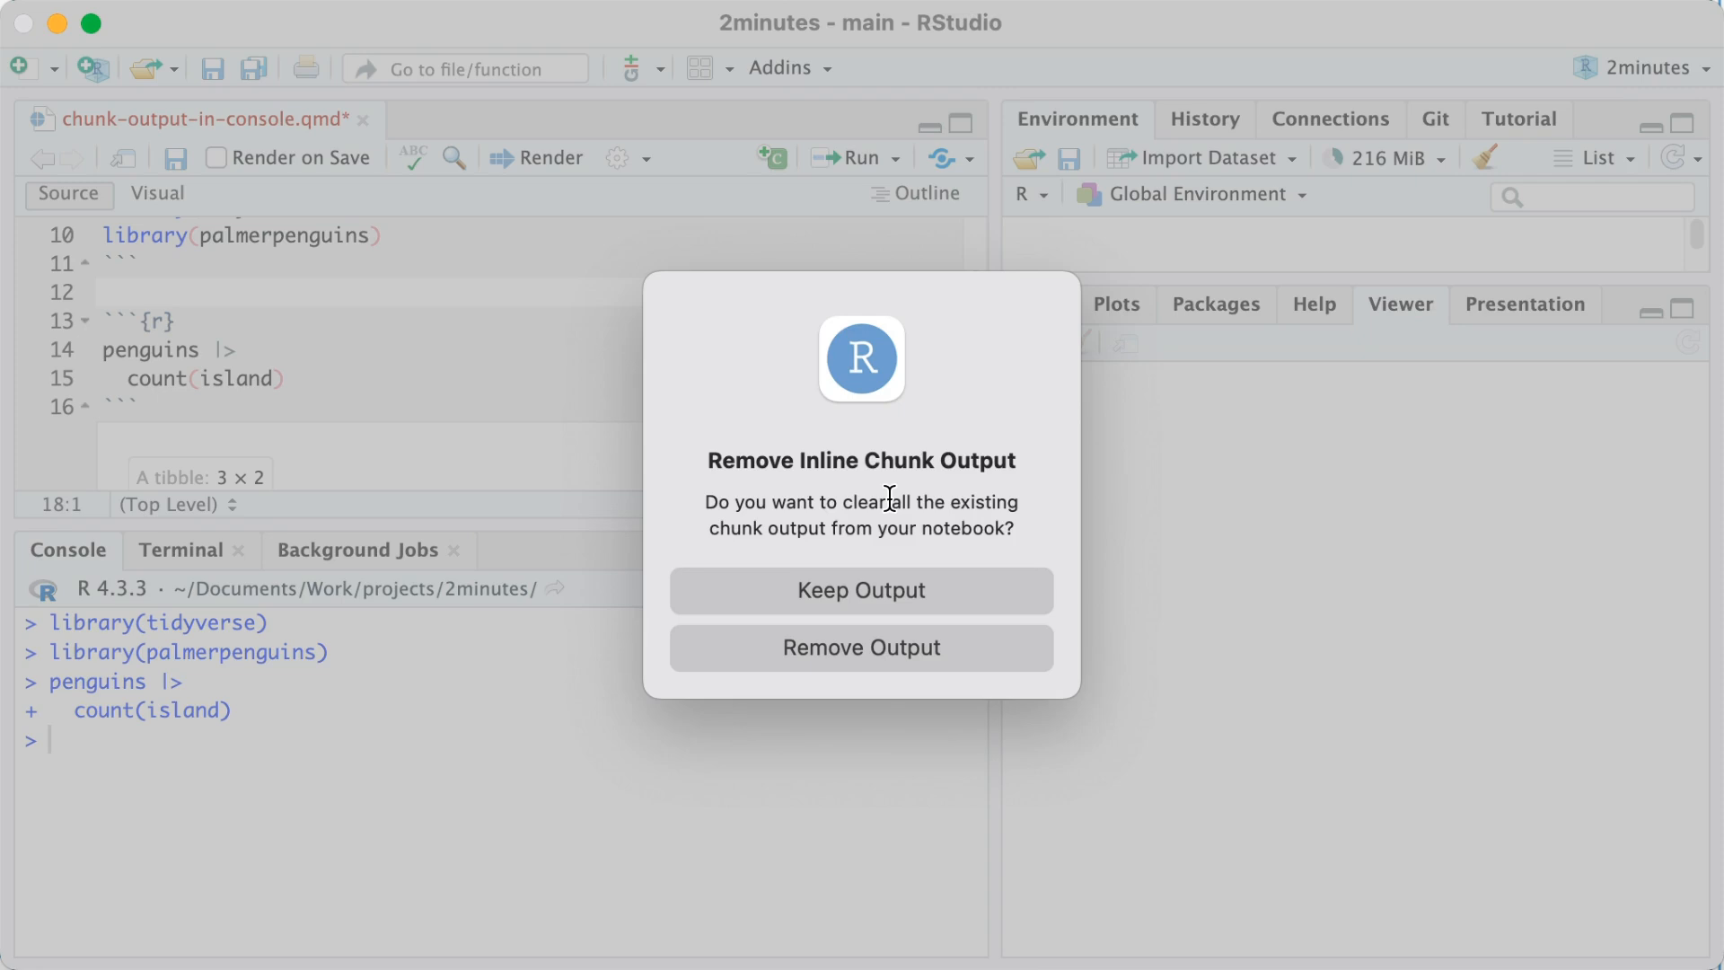
mouse_move(998, 398)
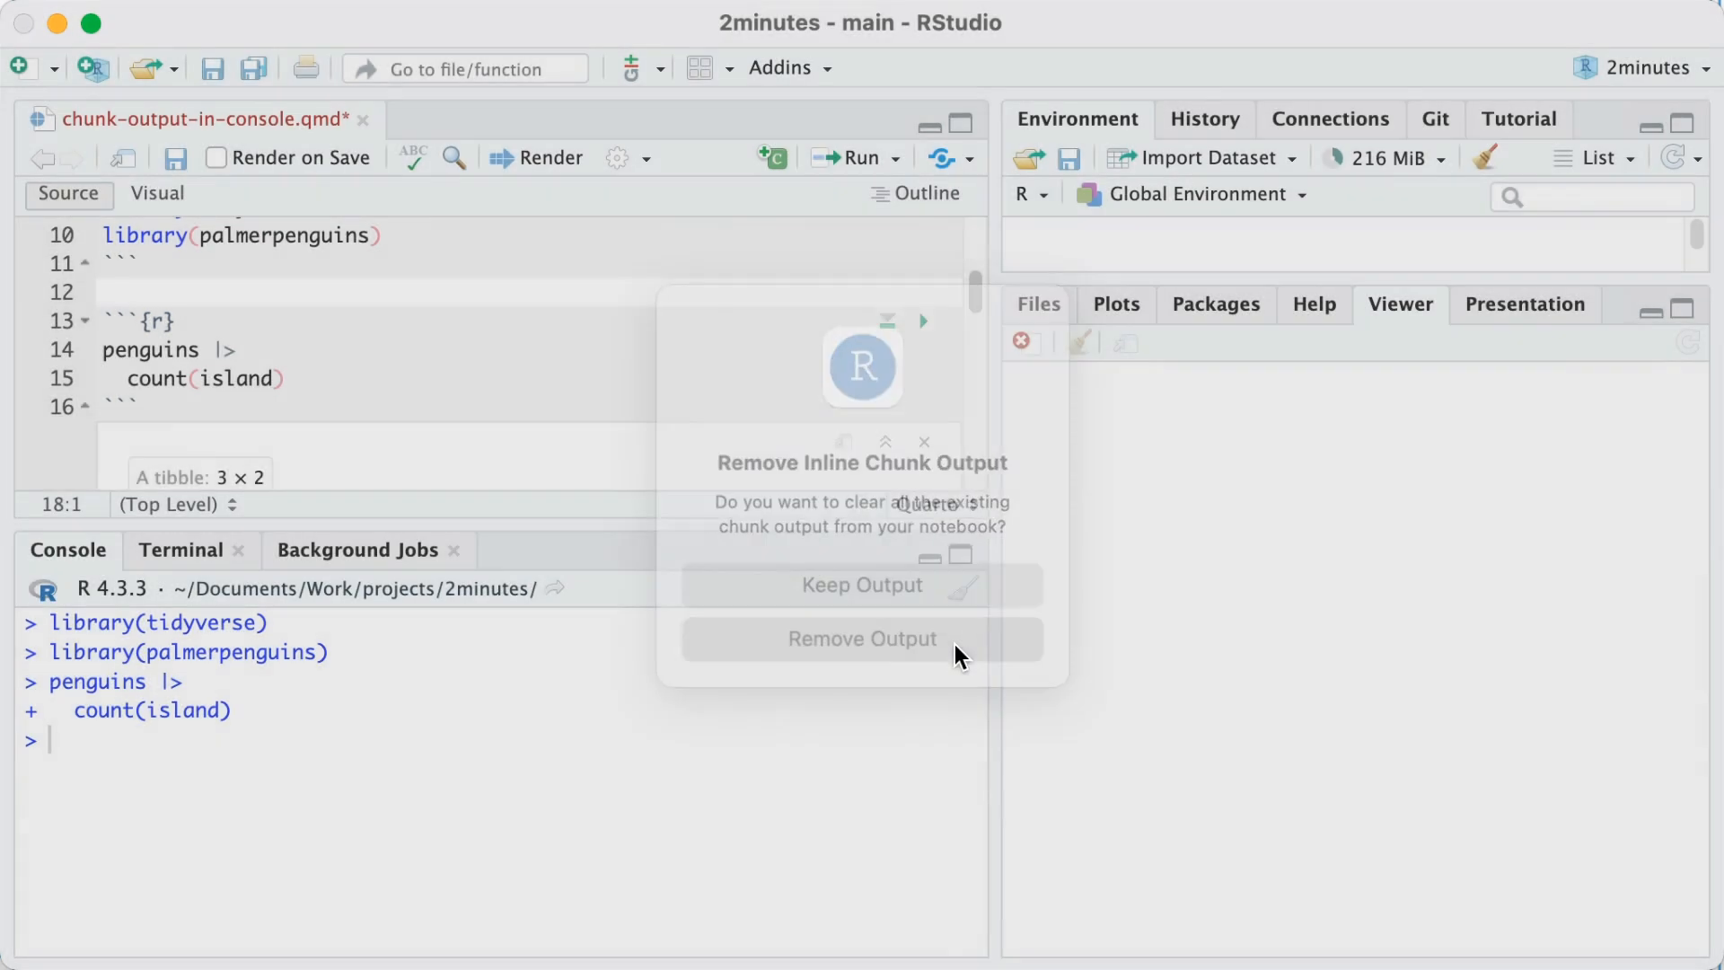
click(862, 639)
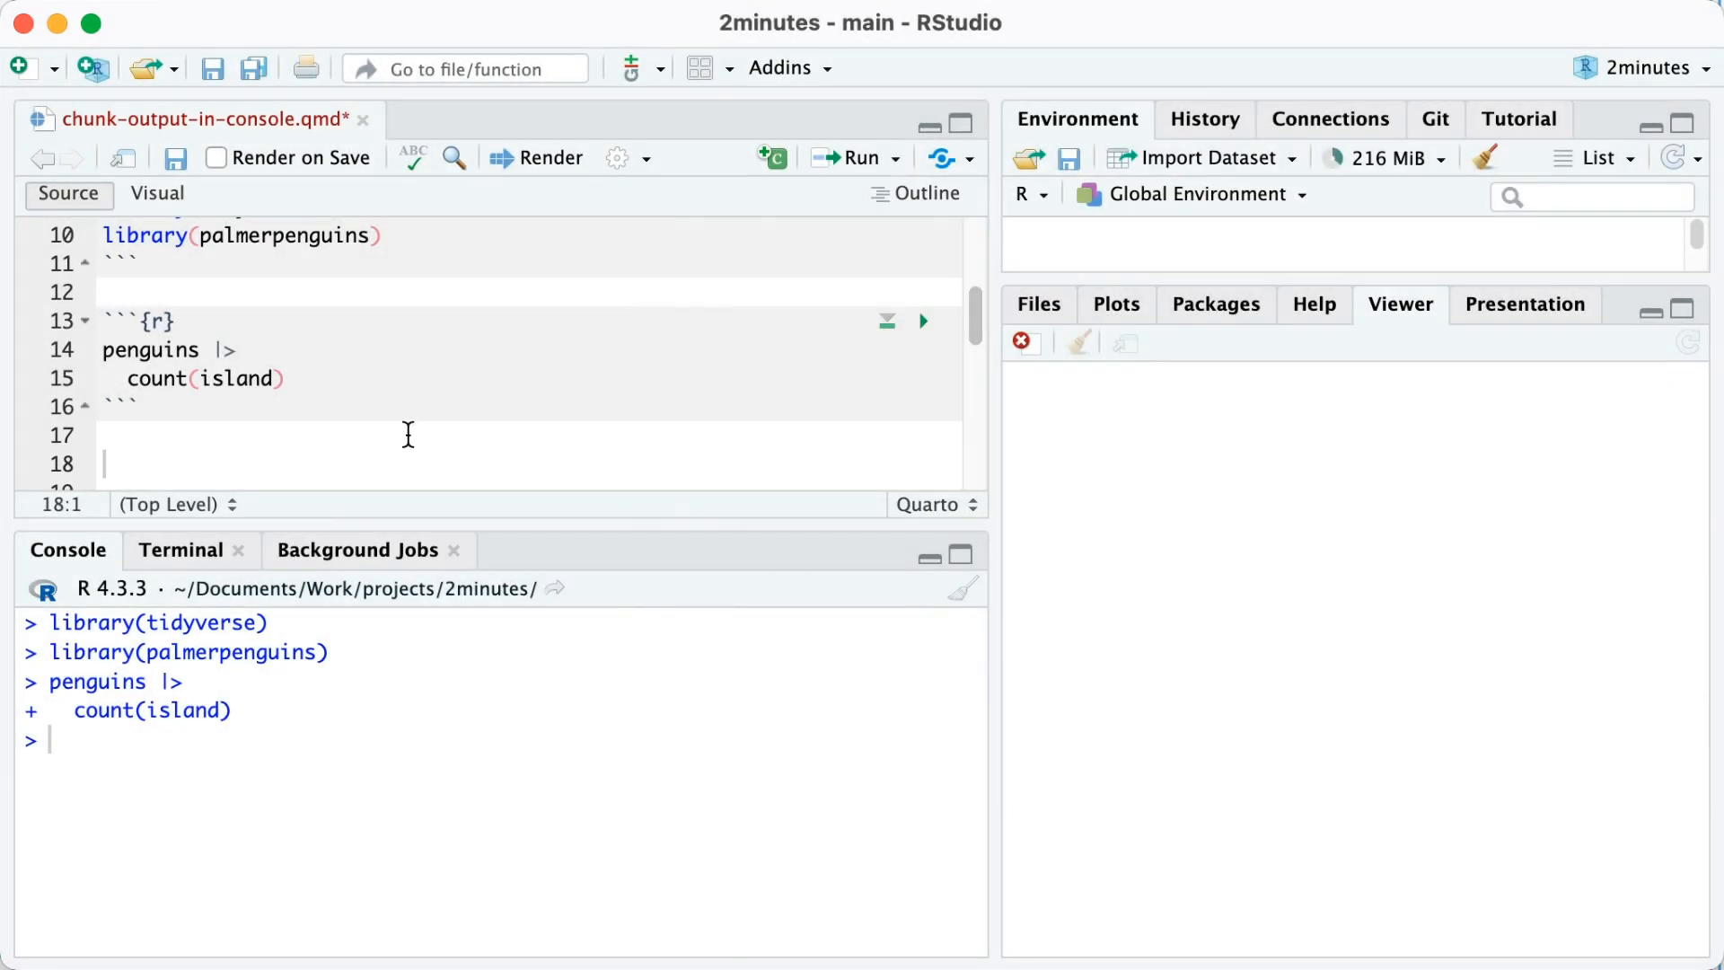
mouse_move(950, 335)
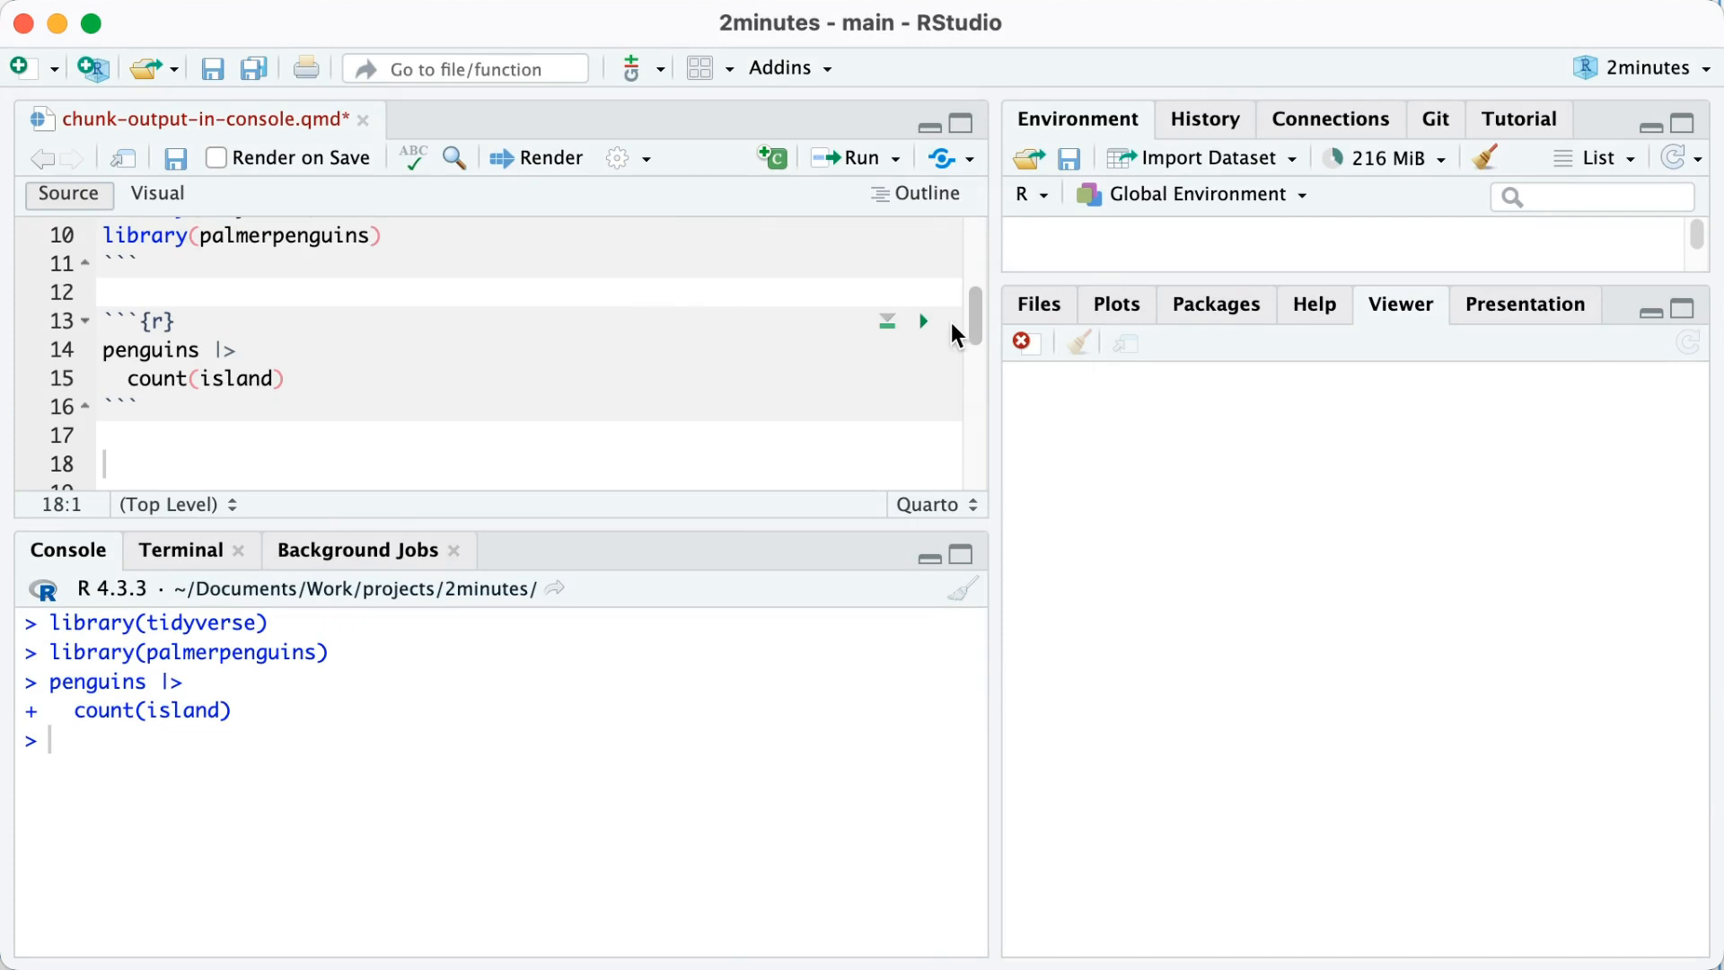
click(921, 322)
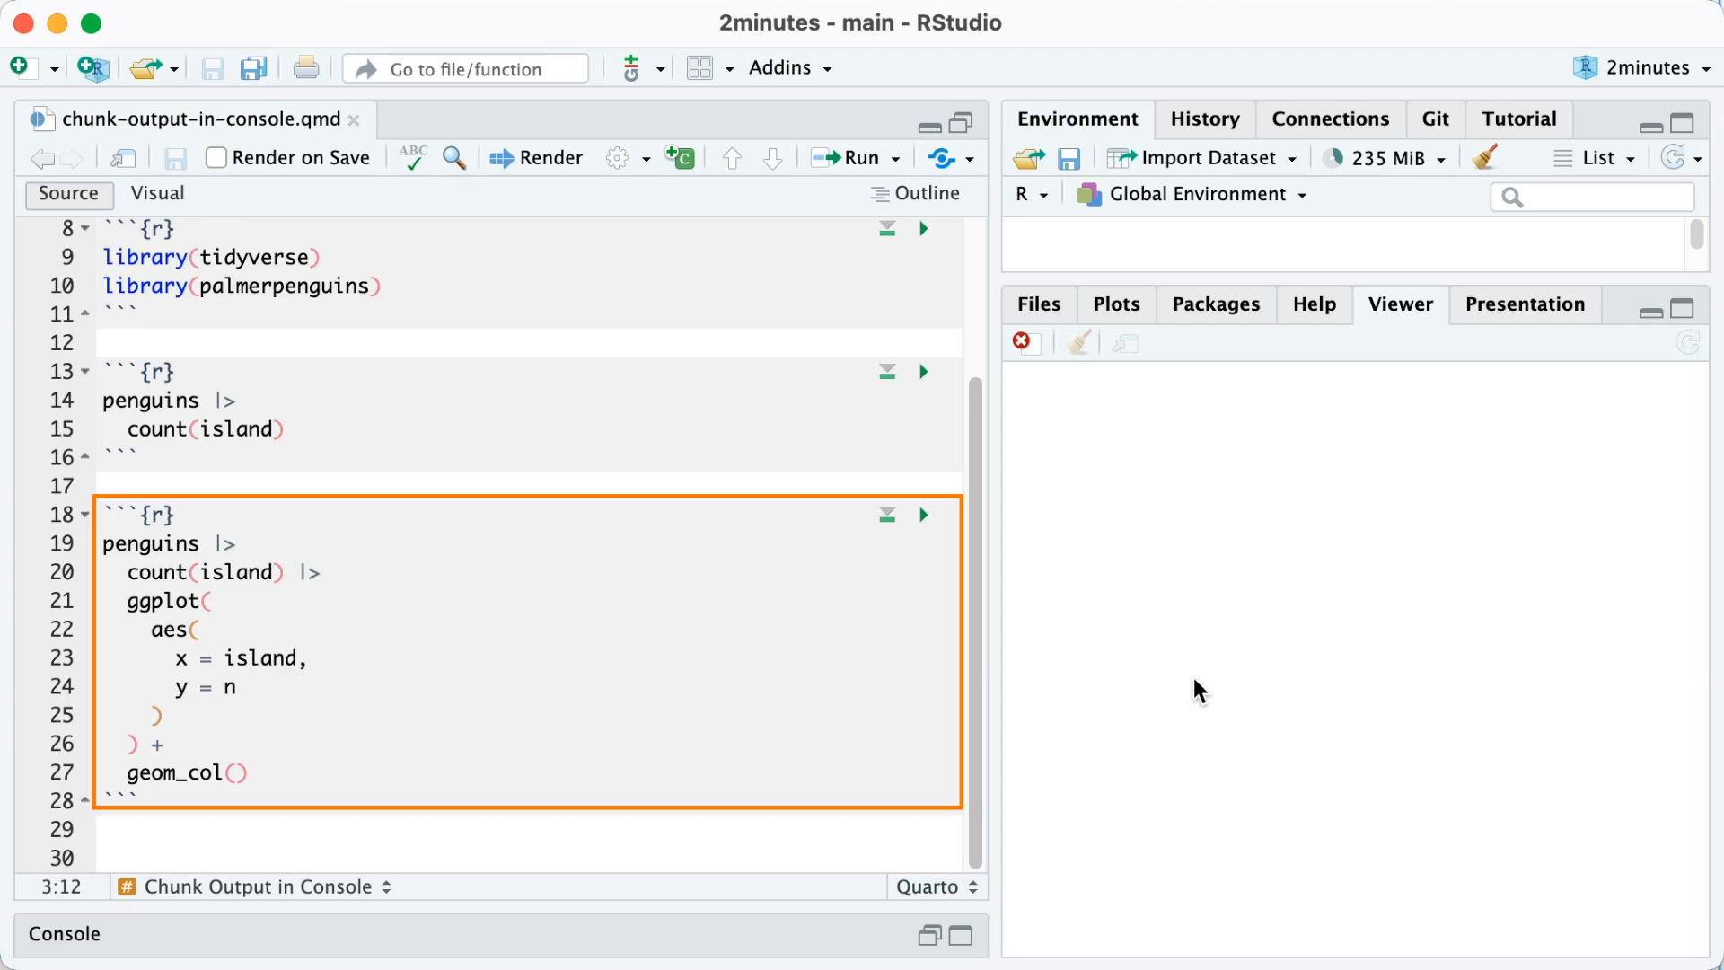
mouse_move(924, 514)
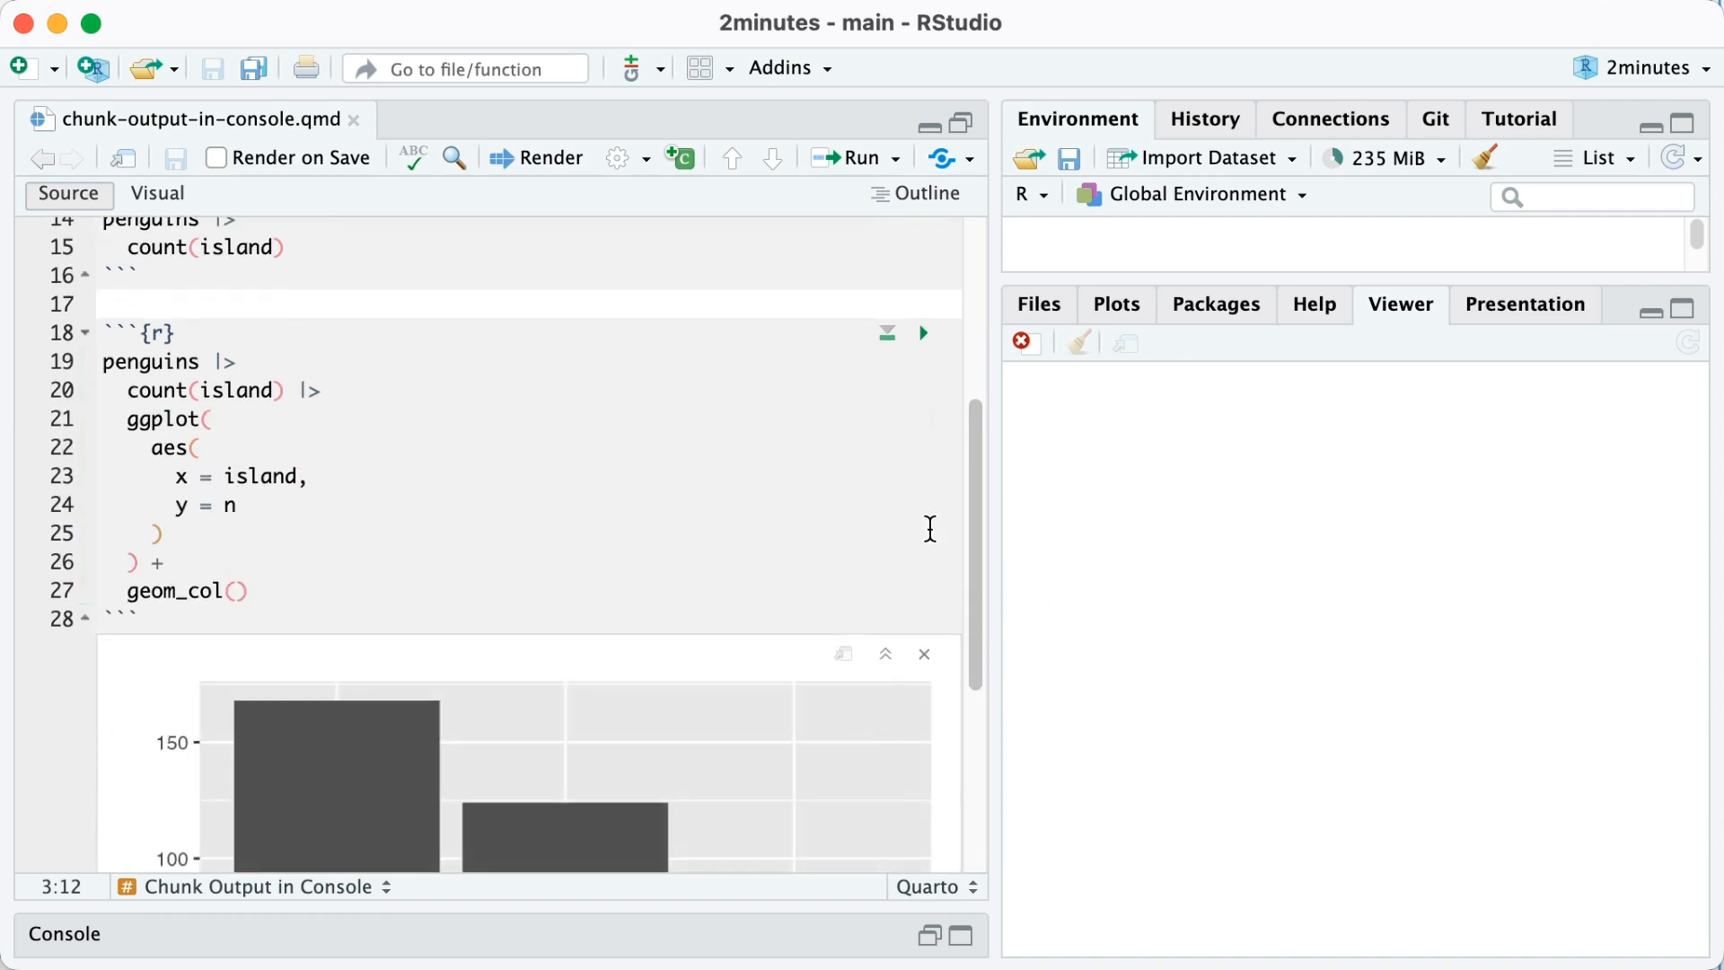
Remove the inline bar chart and rerun the ggplot chunk into the Plots pane.
scroll(down, 3)
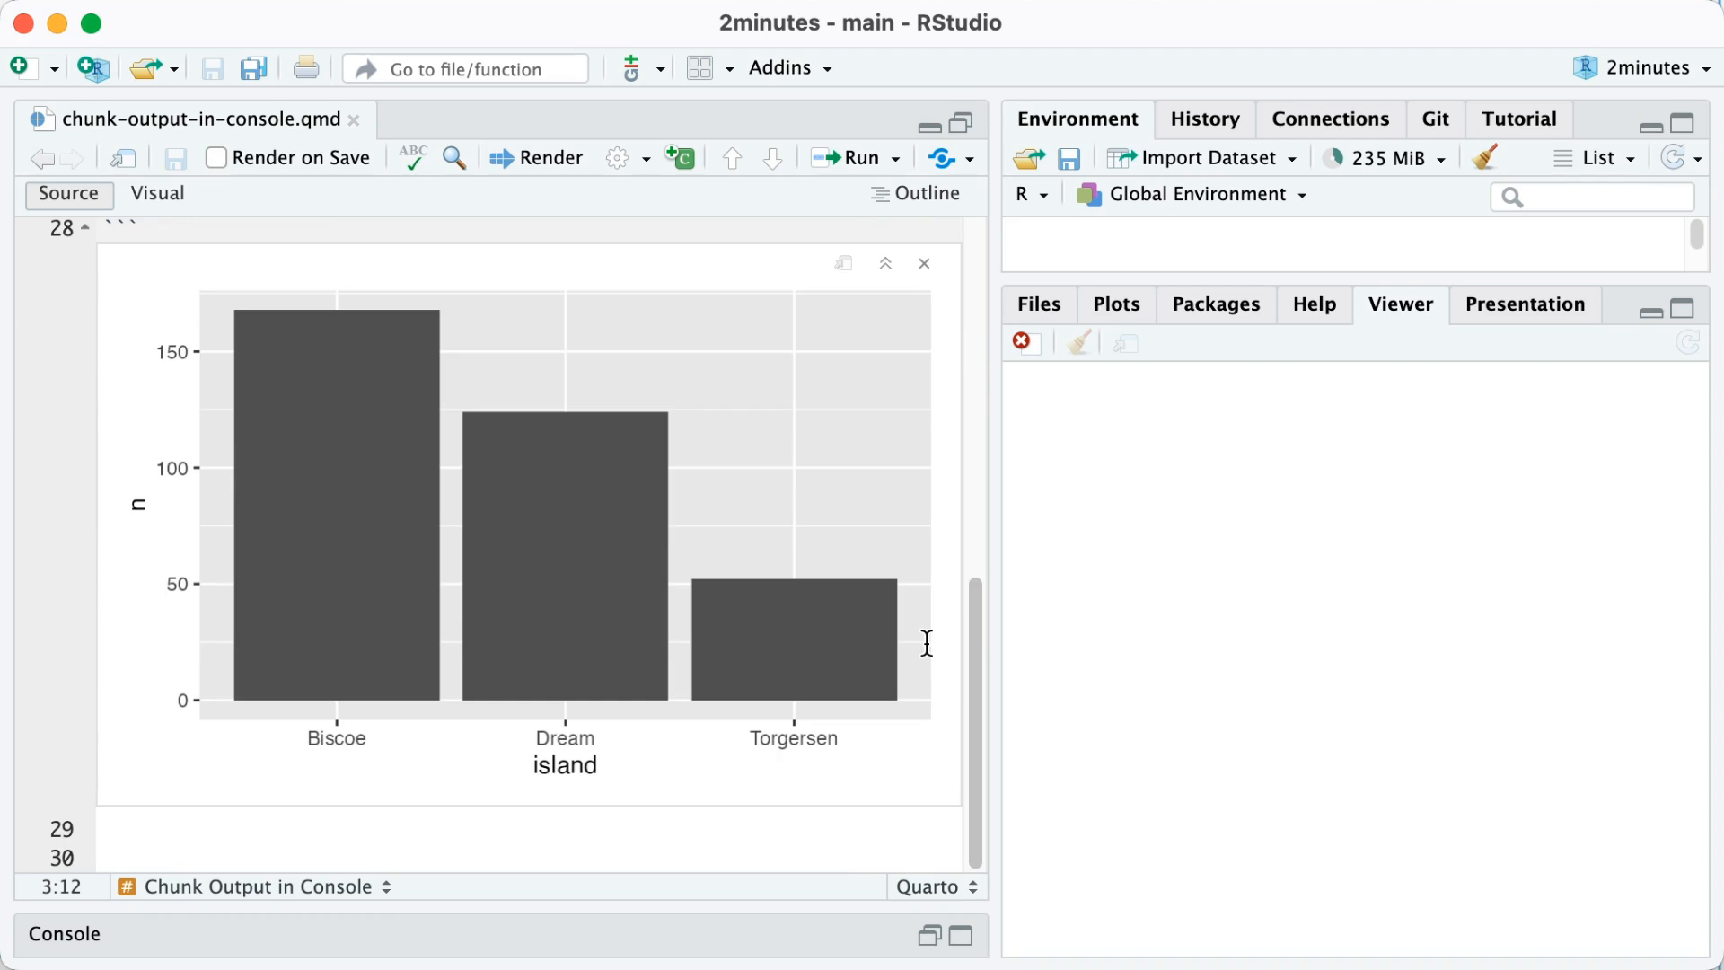
mouse_move(624, 154)
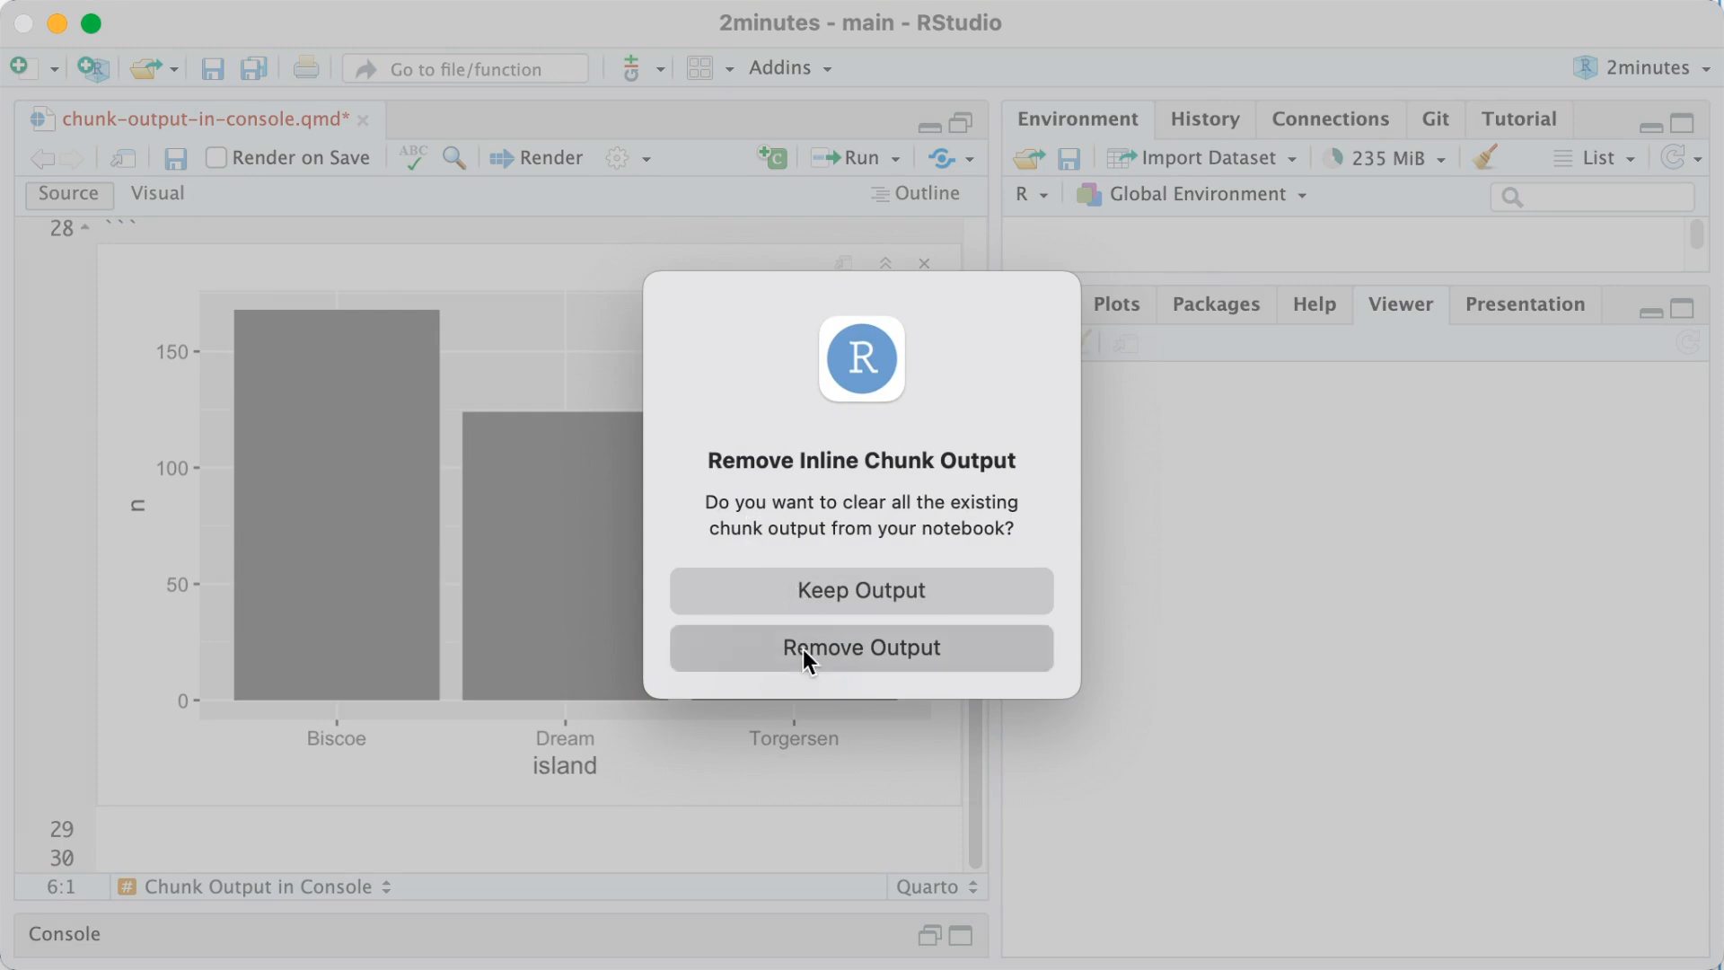
click(861, 647)
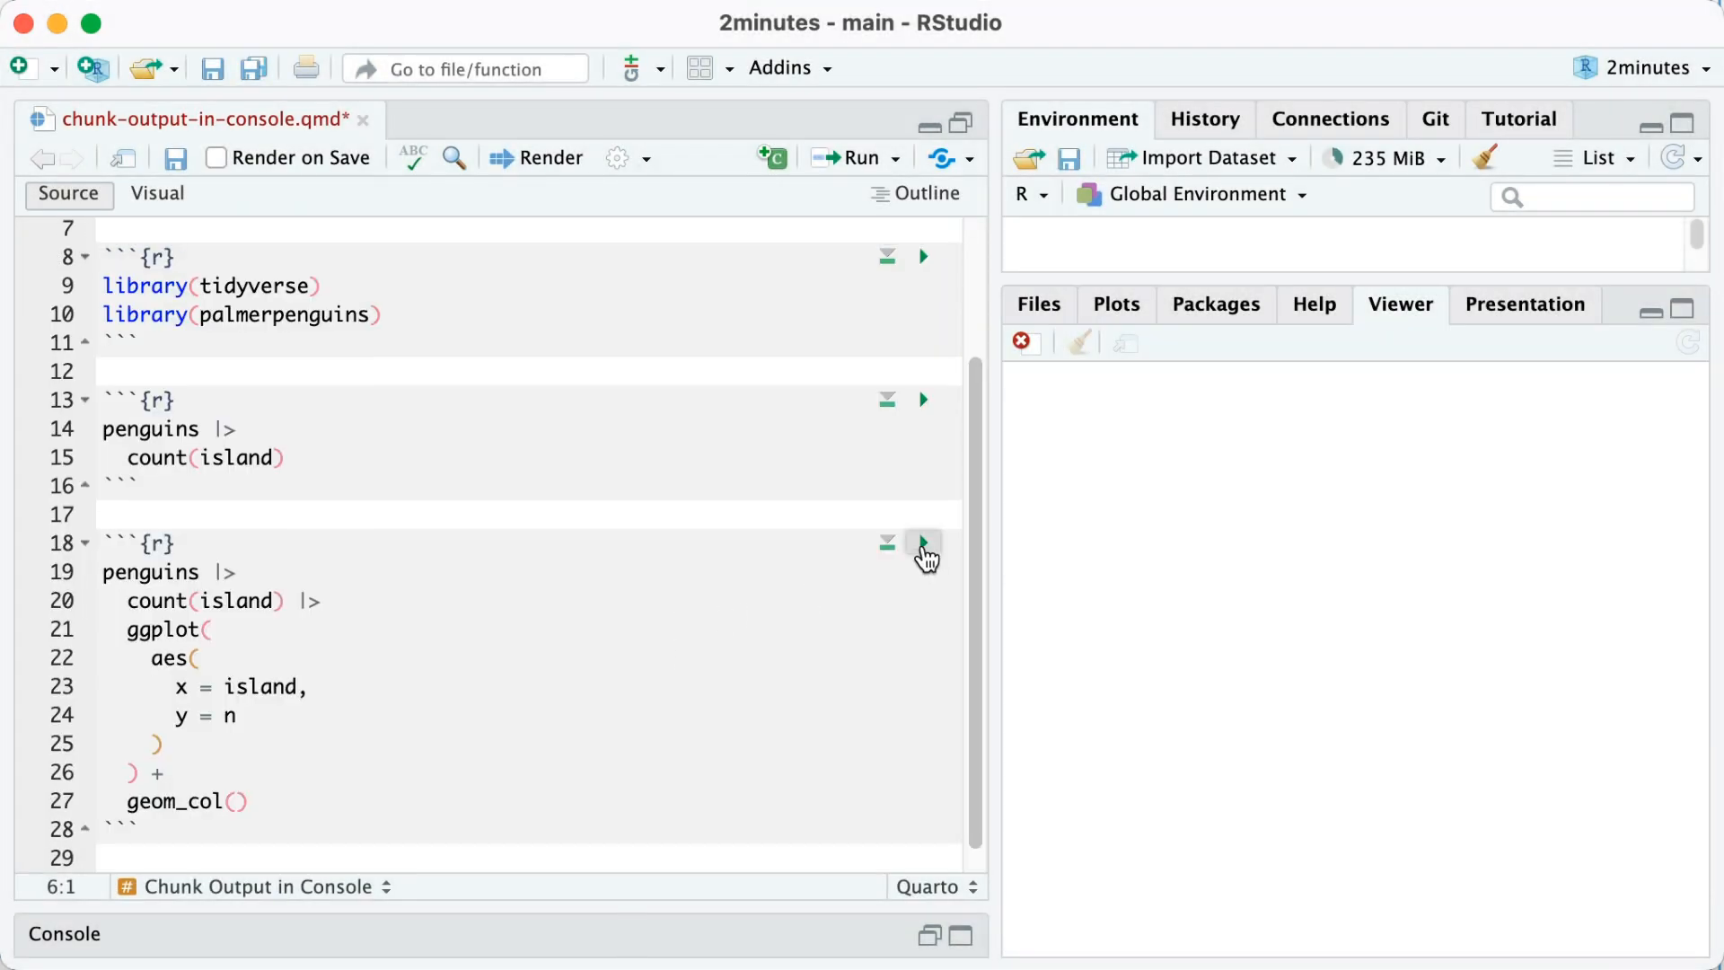
click(923, 543)
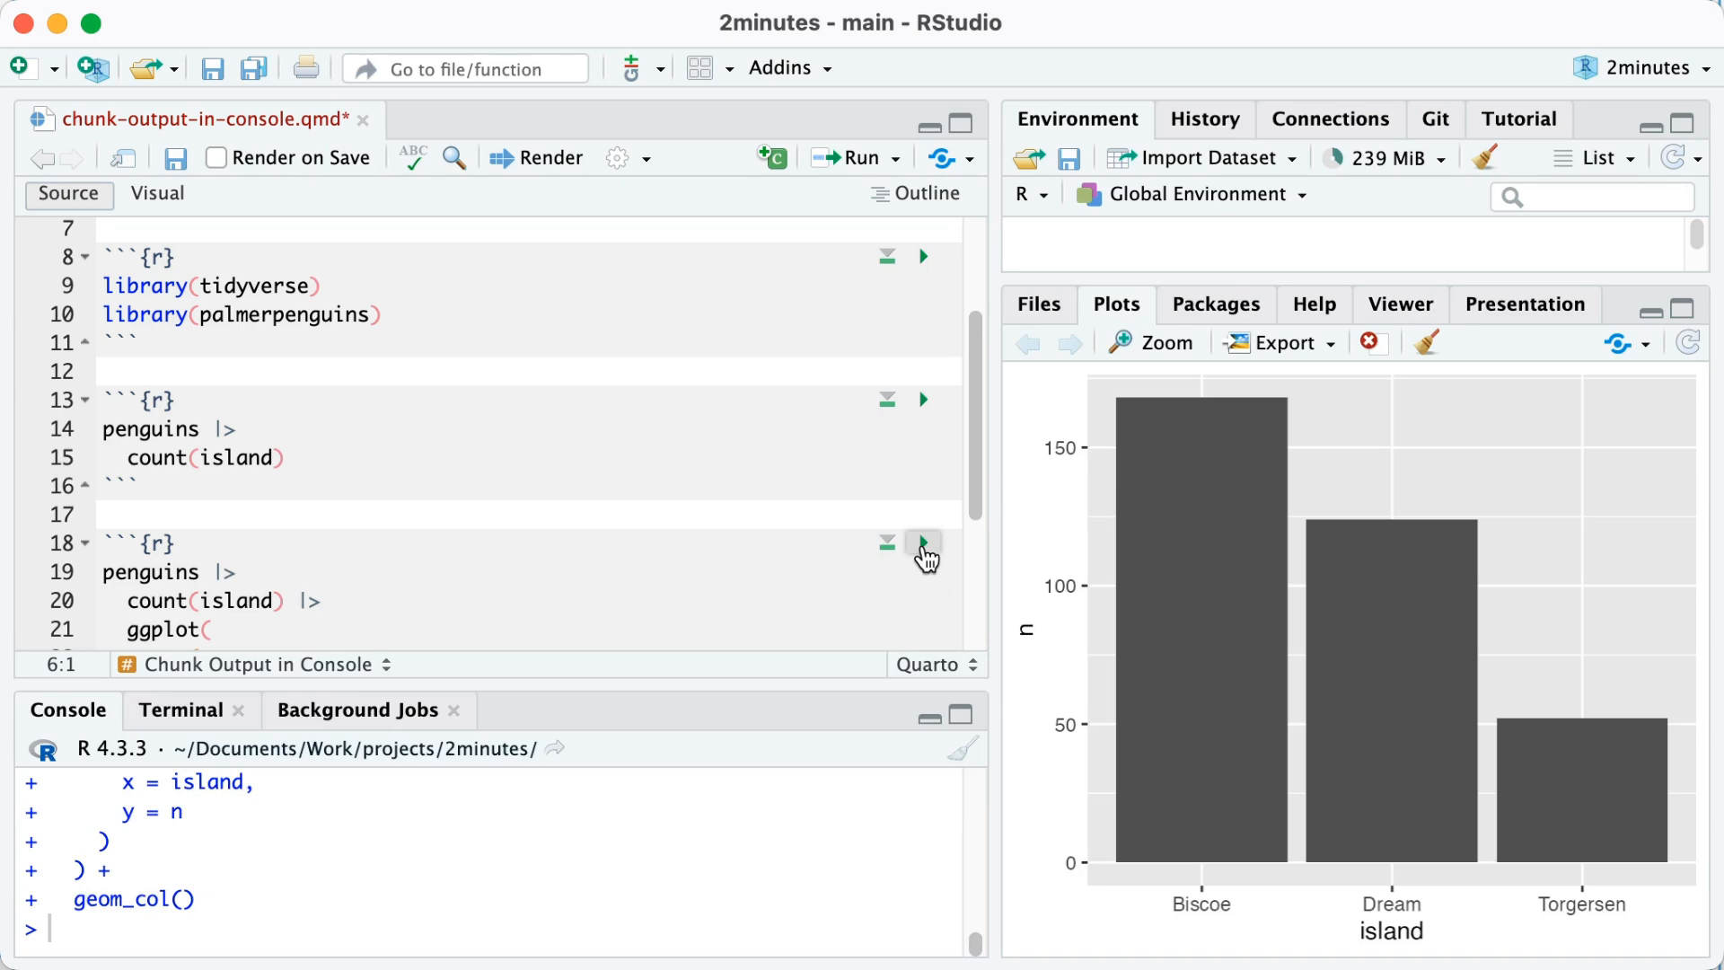